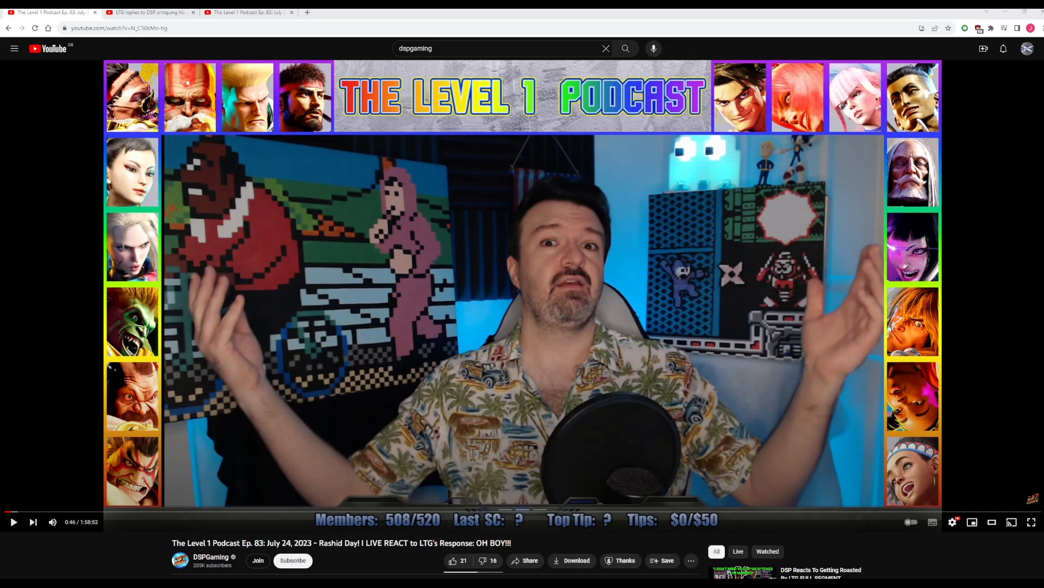
- Switch to the 10:17 'LTG replies to DSP critiquing his stream' video
{"action": "left_click", "coordinate": [13, 521]}
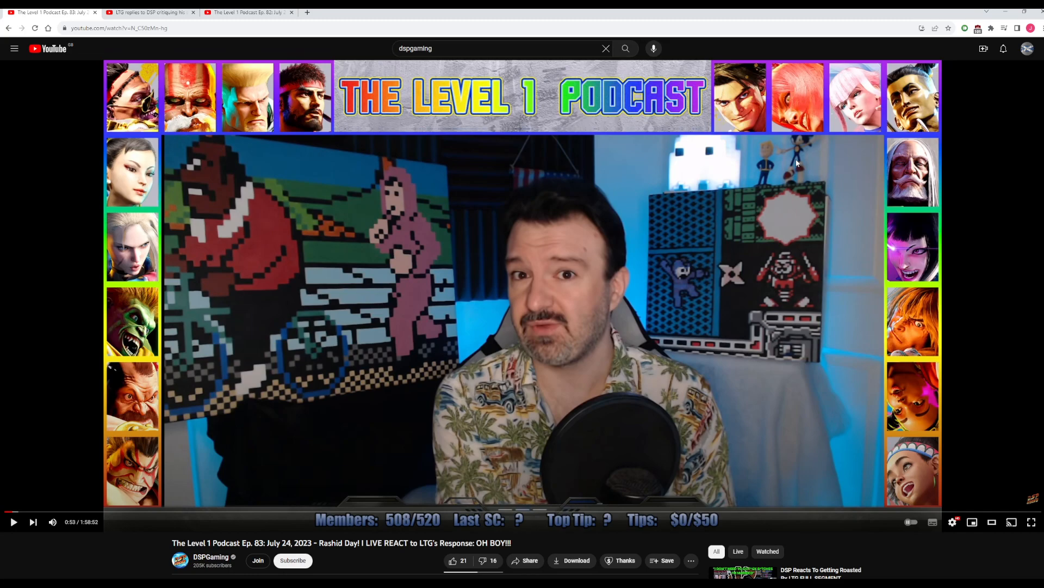
{"action": "mouse_move", "coordinate": [770, 269]}
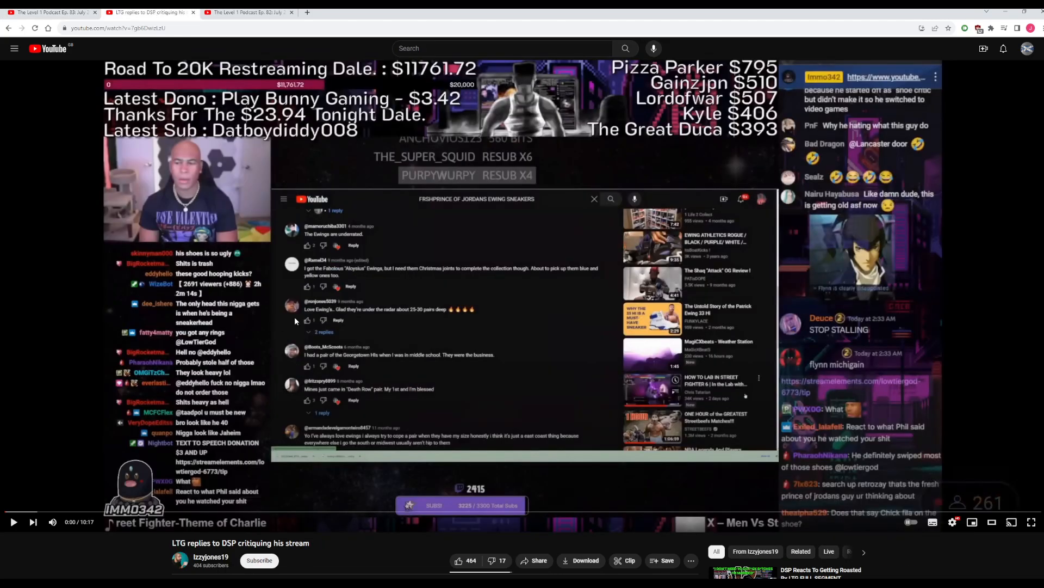
{"action": "mouse_move", "coordinate": [509, 303]}
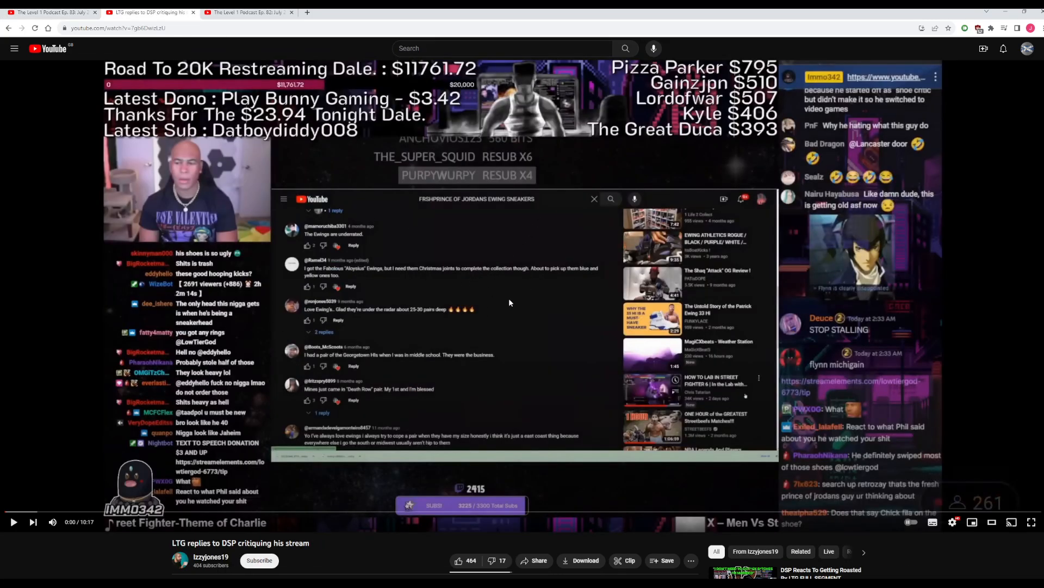
{"action": "mouse_move", "coordinate": [526, 283]}
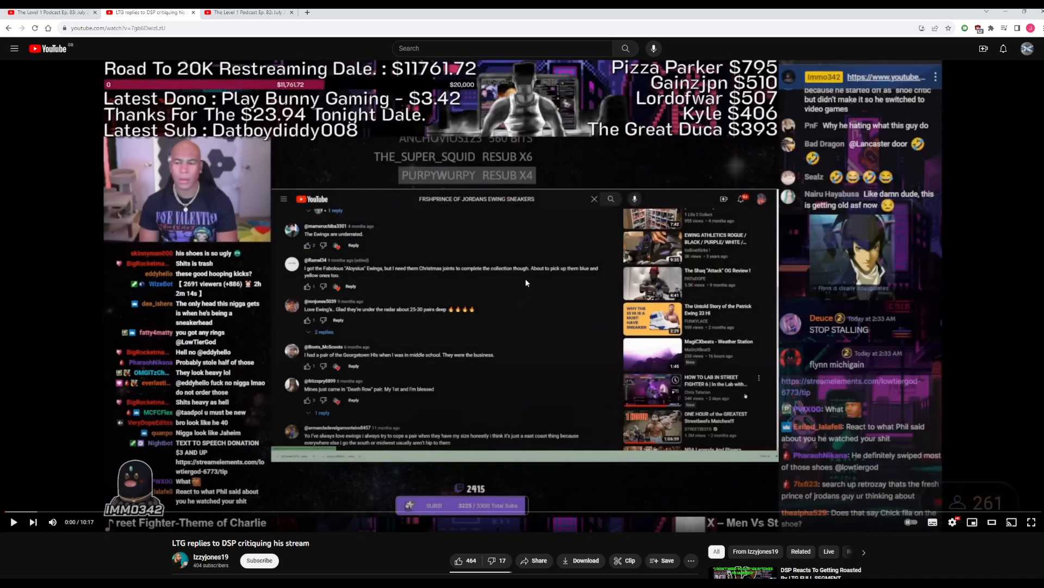
{"action": "mouse_move", "coordinate": [487, 267]}
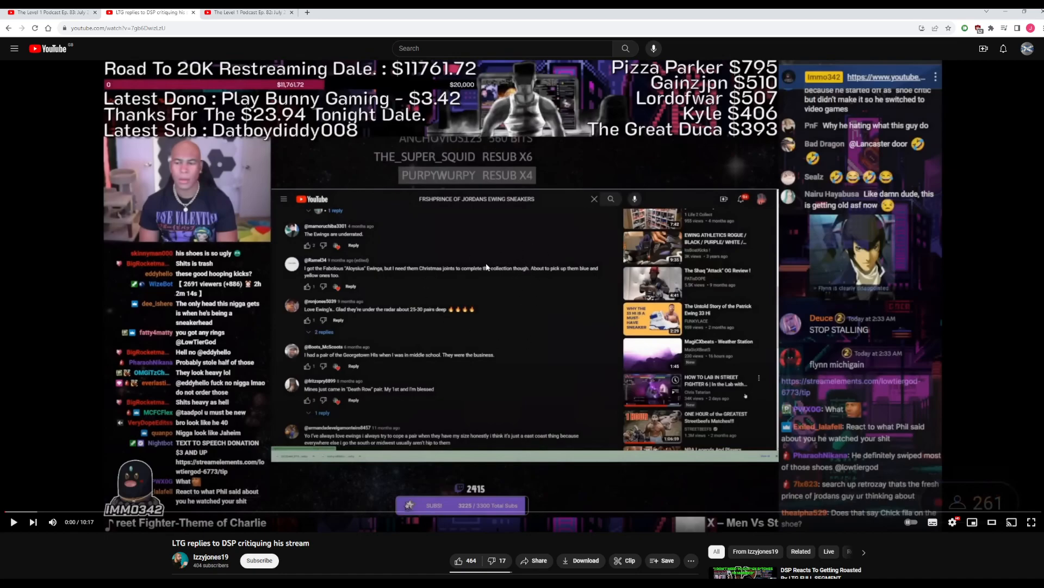
{"action": "mouse_move", "coordinate": [238, 444]}
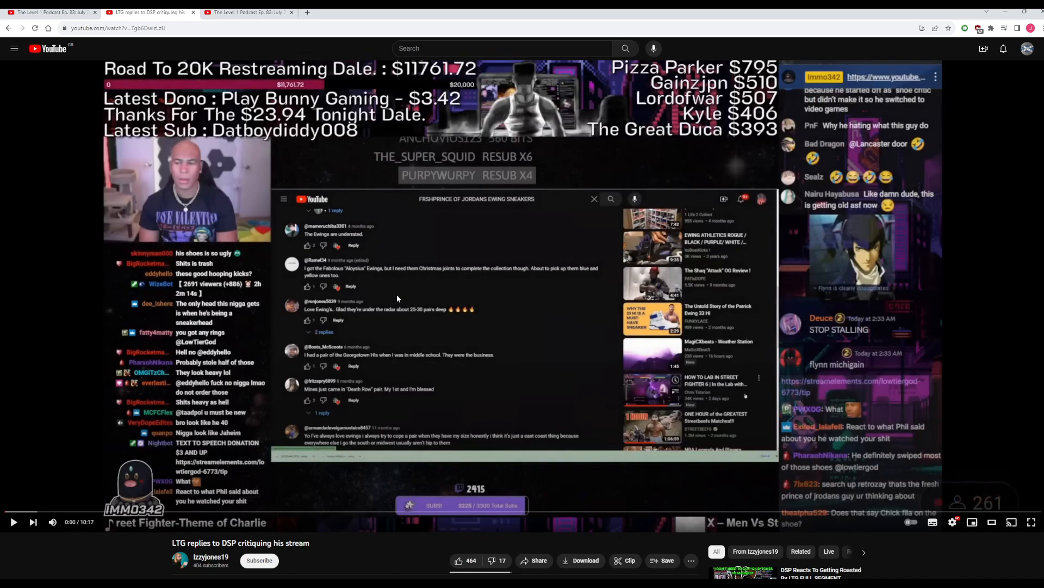
{"action": "mouse_move", "coordinate": [348, 330]}
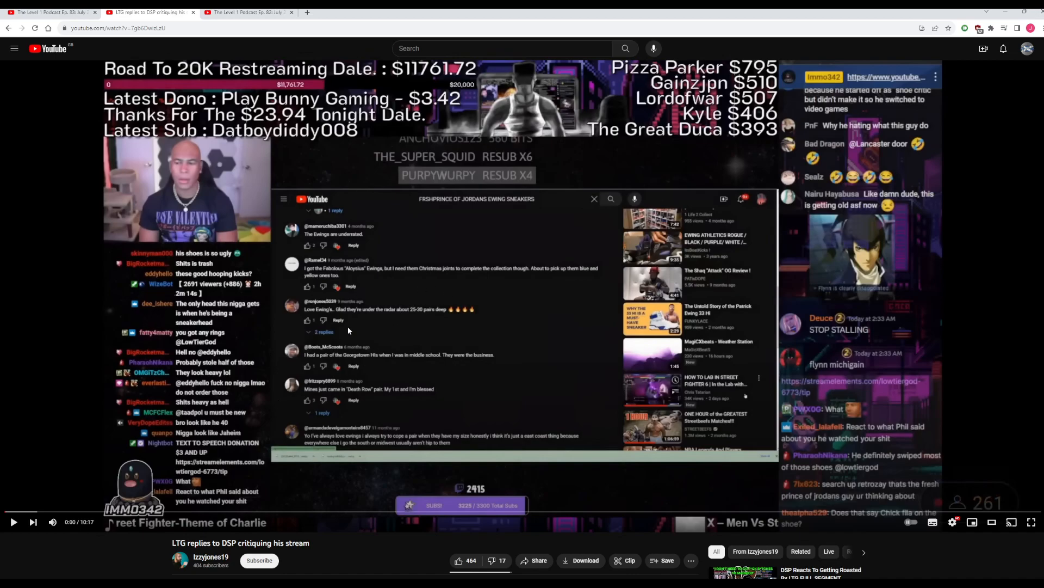
{"action": "mouse_move", "coordinate": [306, 288]}
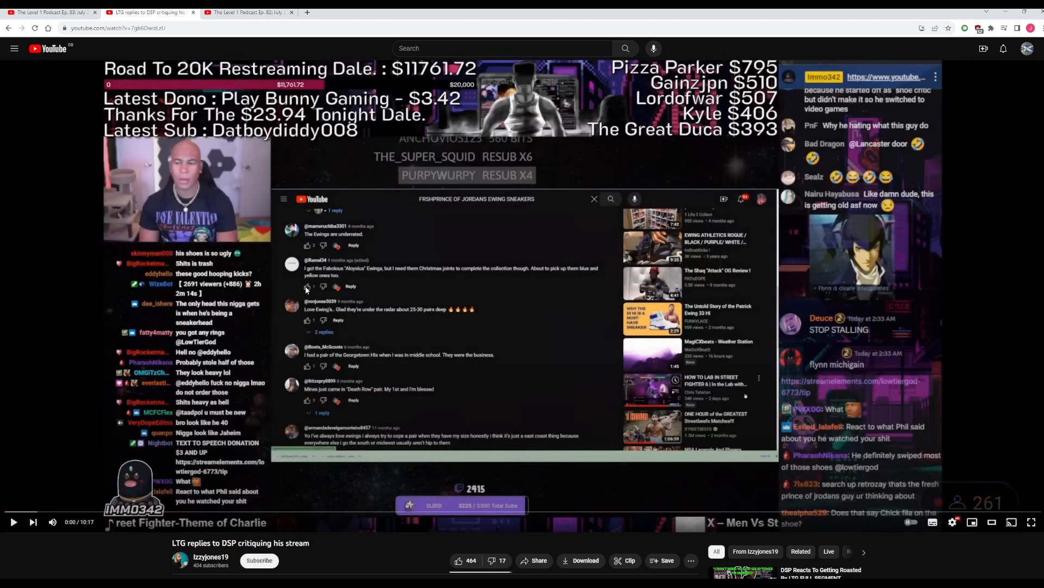
{"action": "mouse_move", "coordinate": [307, 289]}
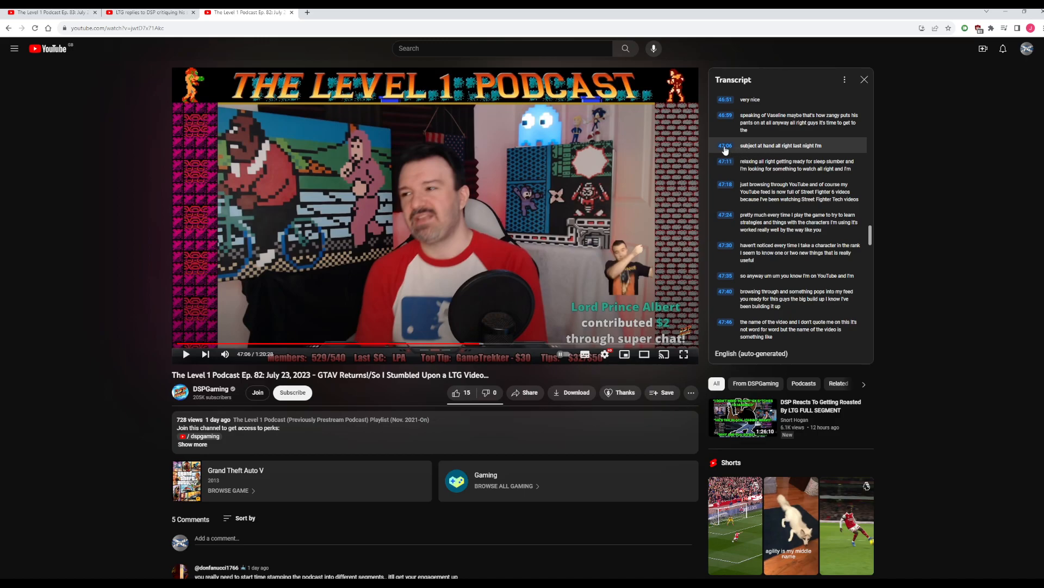
{"action": "mouse_move", "coordinate": [728, 151]}
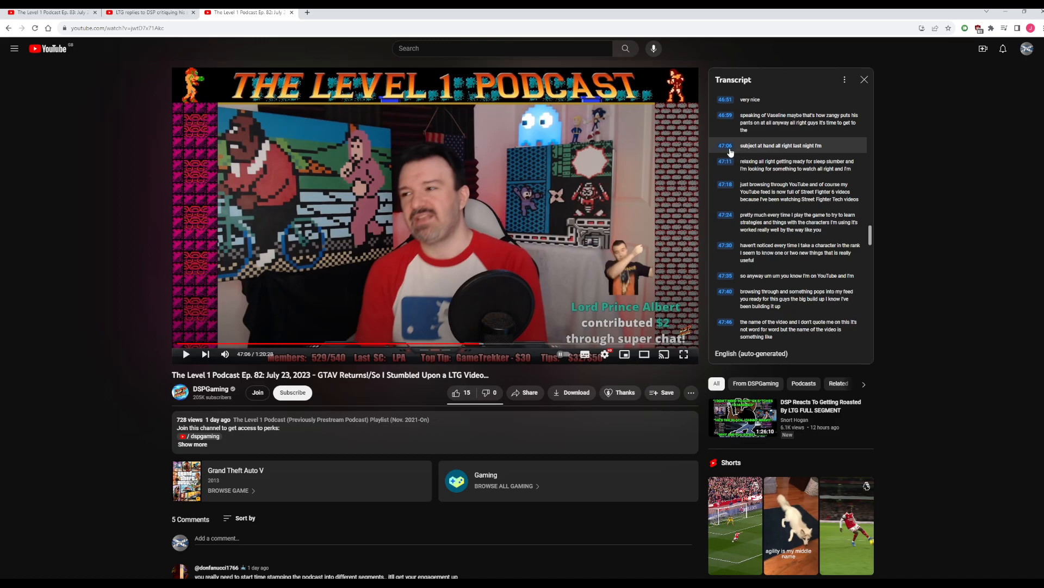
{"action": "mouse_move", "coordinate": [485, 198]}
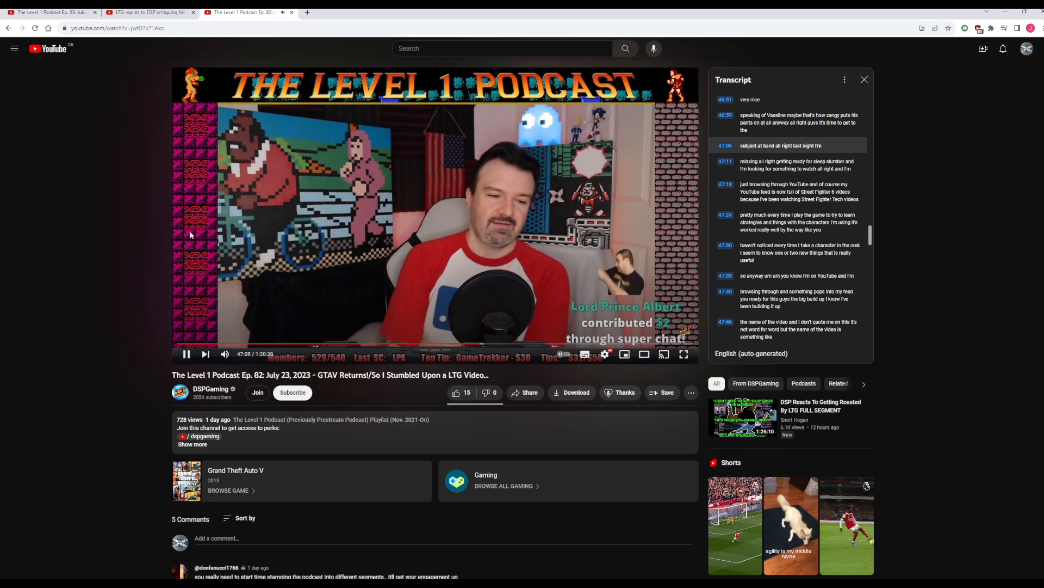
{"action": "mouse_move", "coordinate": [132, 215]}
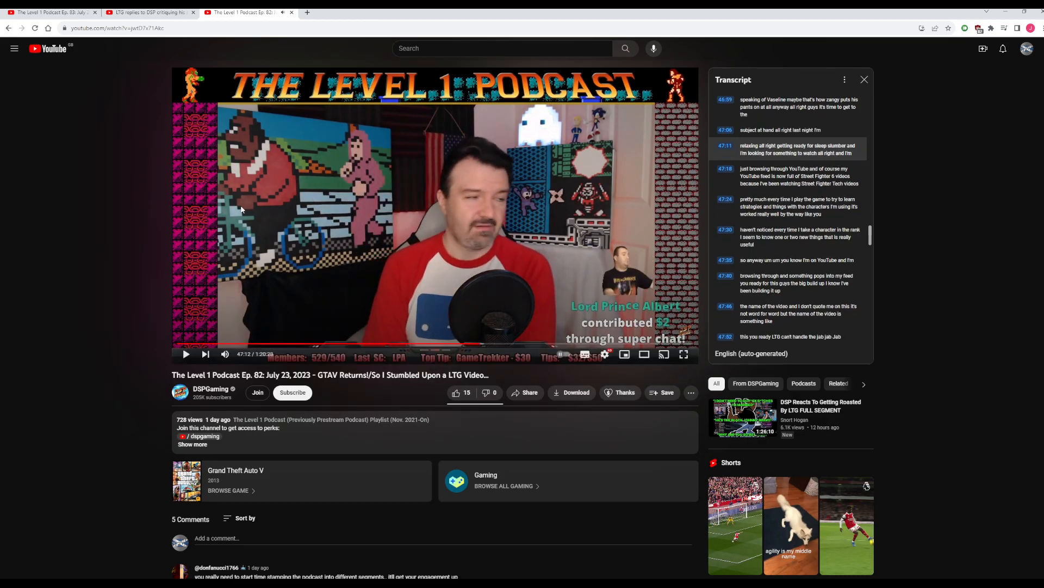
{"action": "mouse_move", "coordinate": [840, 160]}
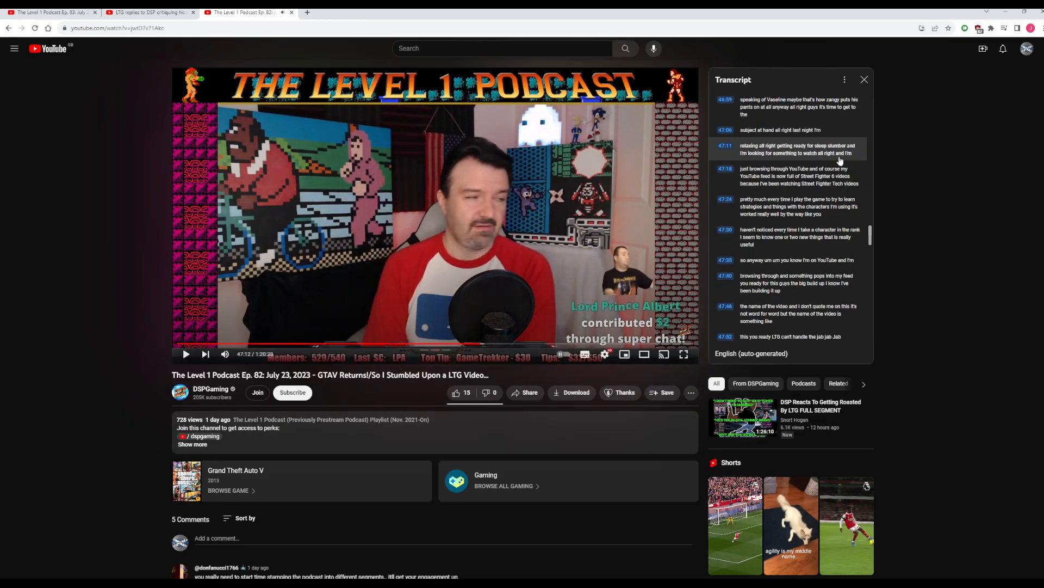
- Scroll Episode 82's transcript down to the lines around 1:15–1:16 where the LTG talk ends
{"action": "scroll", "scroll_direction": "down", "scroll_amount": 3}
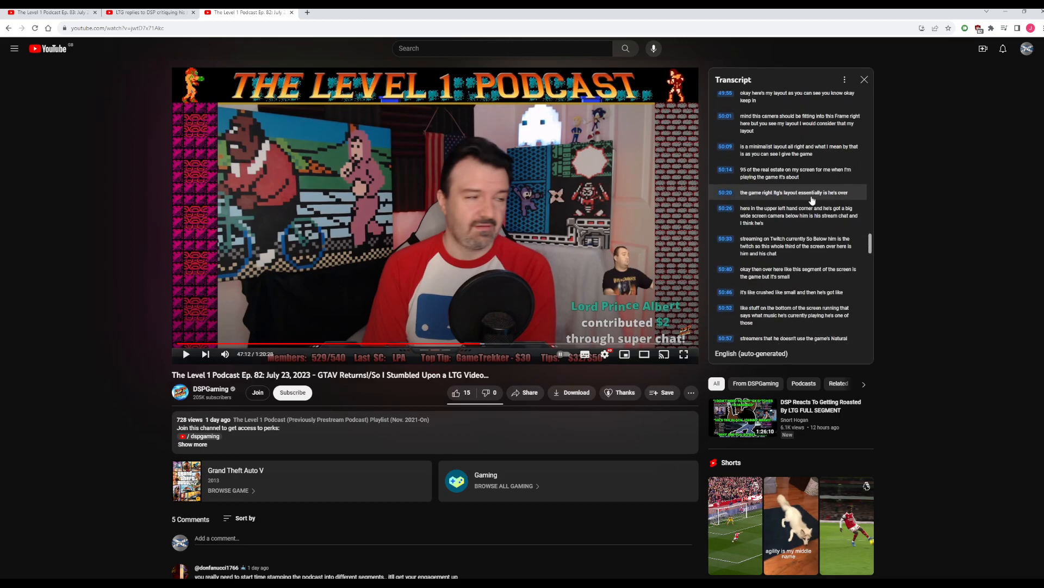
{"action": "scroll", "scroll_direction": "down", "scroll_amount": 3}
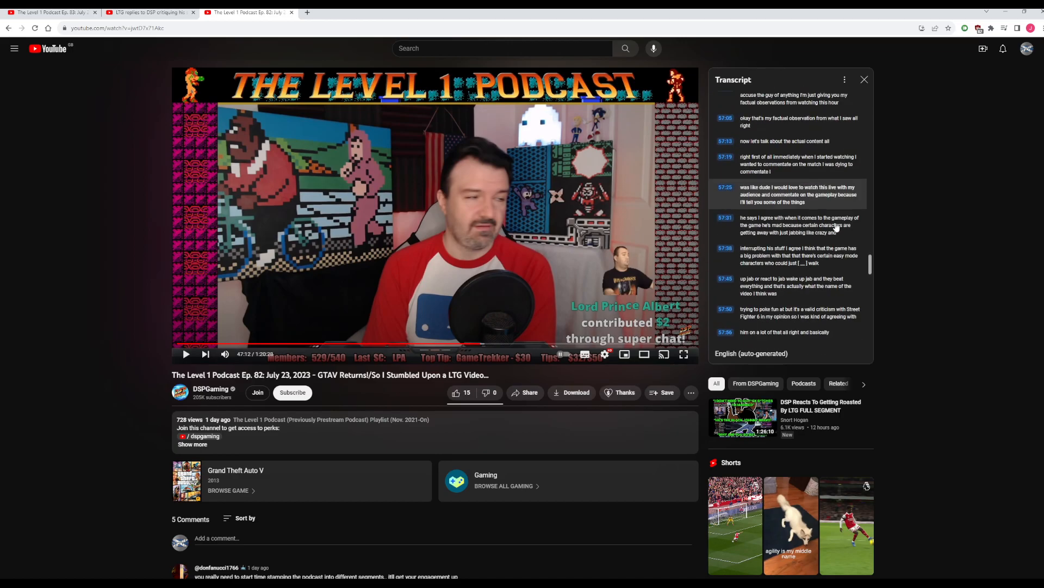
{"action": "scroll", "scroll_direction": "down", "scroll_amount": 3}
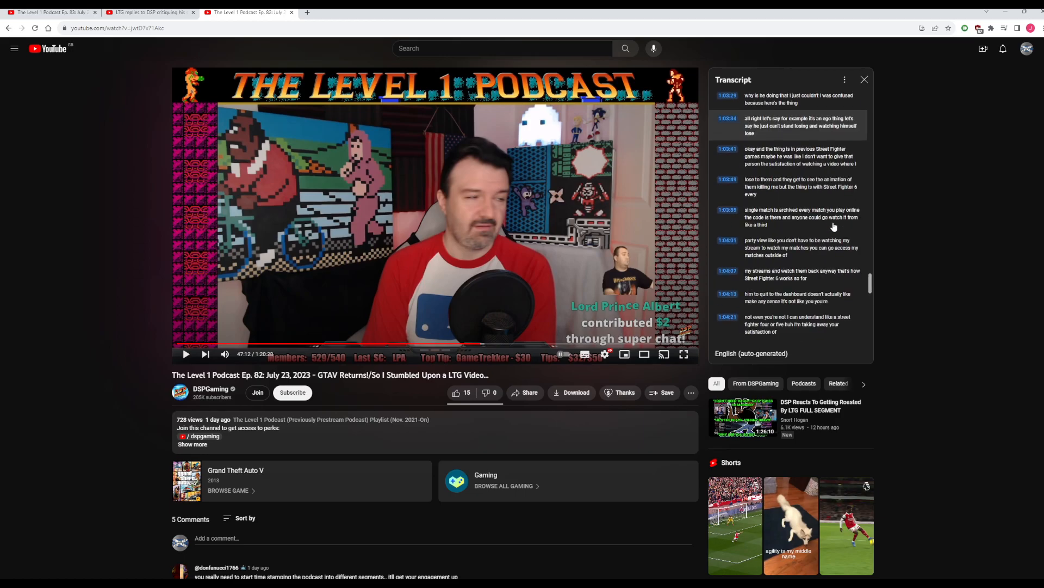
{"action": "scroll", "scroll_direction": "down", "scroll_amount": 3}
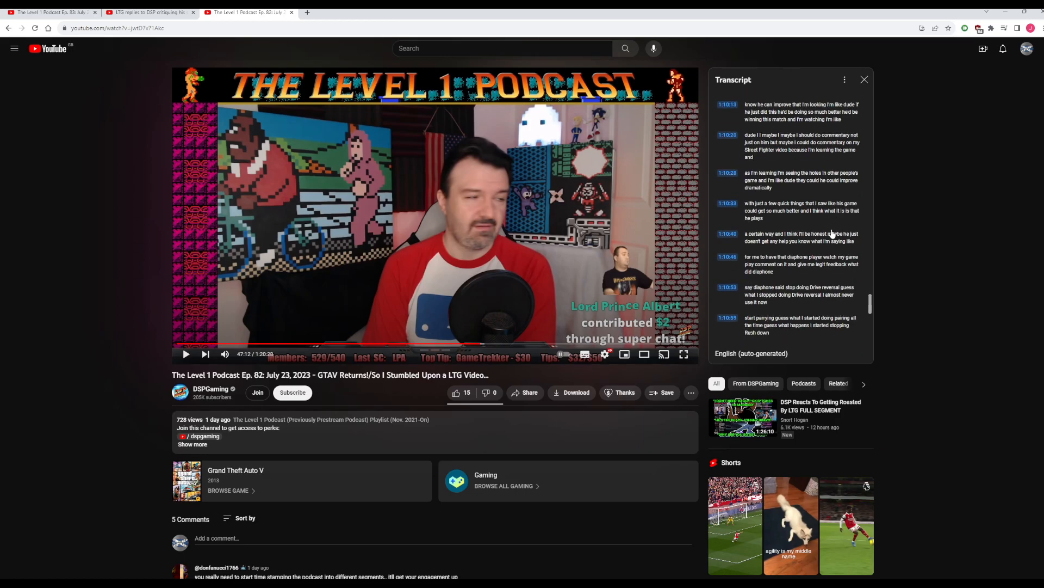
{"action": "scroll", "scroll_direction": "down", "scroll_amount": 3}
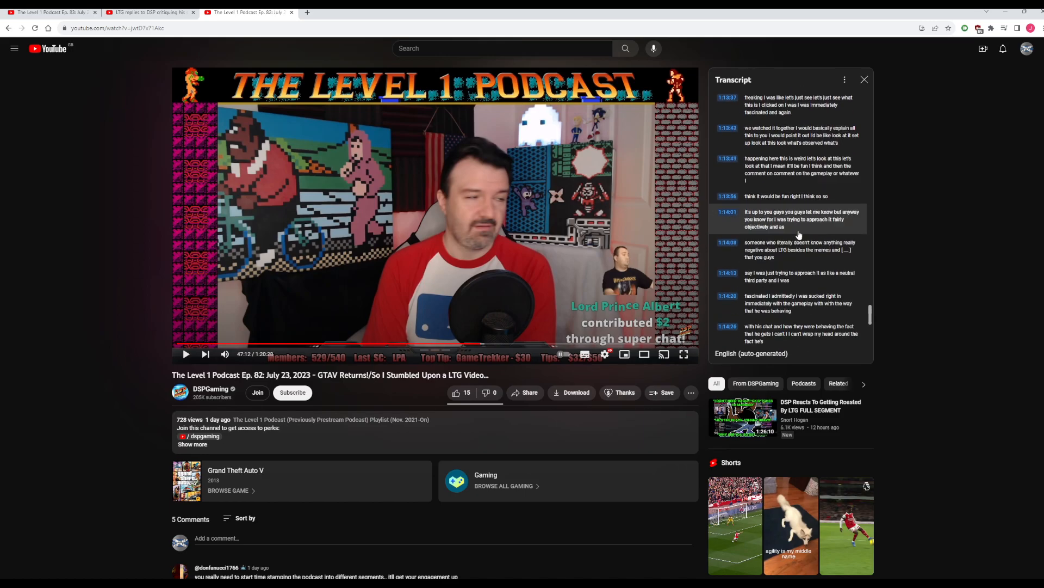
{"action": "scroll", "scroll_direction": "down", "scroll_amount": 3}
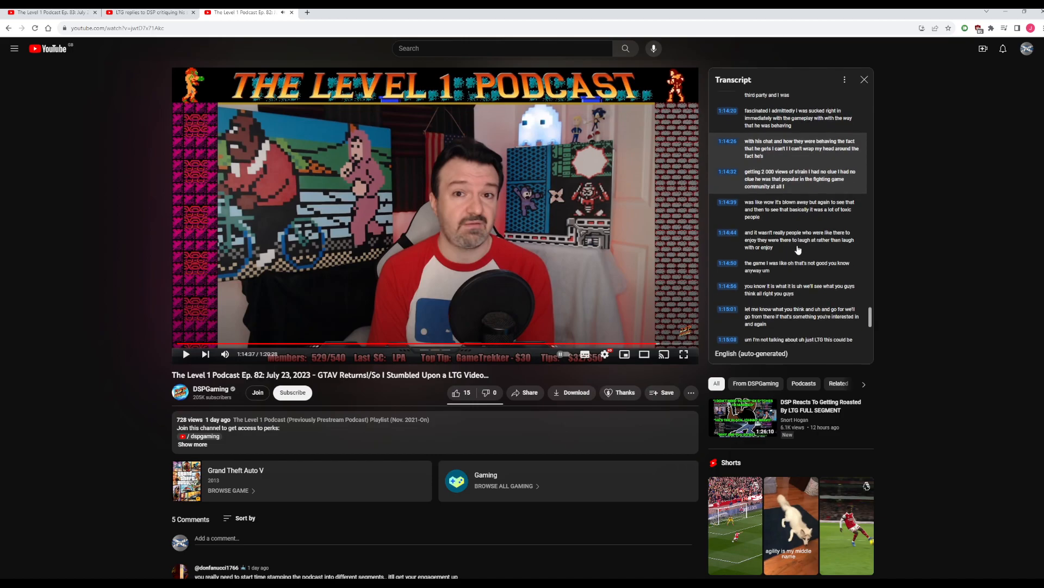
{"action": "scroll", "scroll_direction": "down", "scroll_amount": 3}
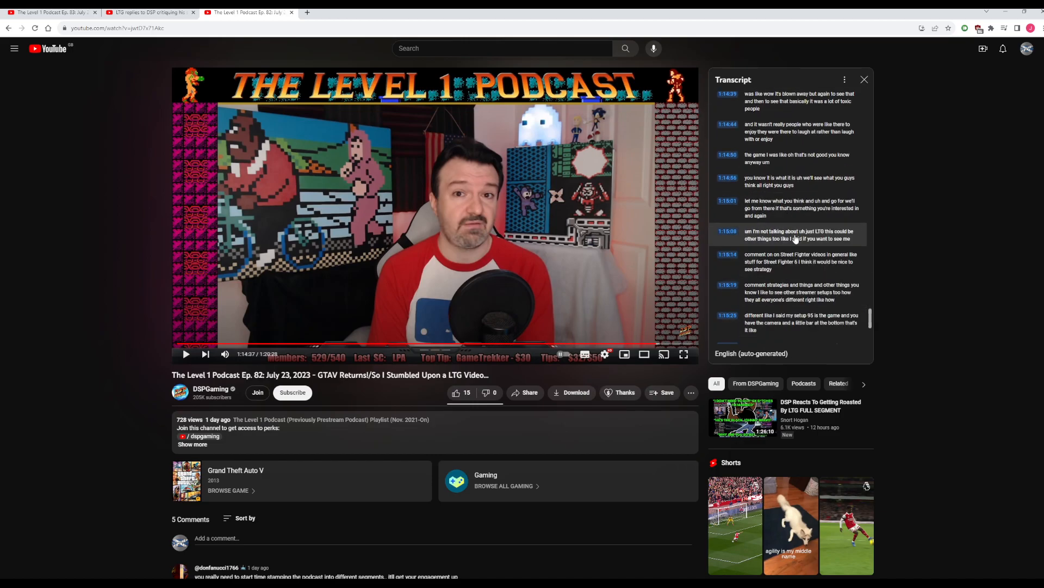
{"action": "scroll", "scroll_direction": "down", "scroll_amount": 3}
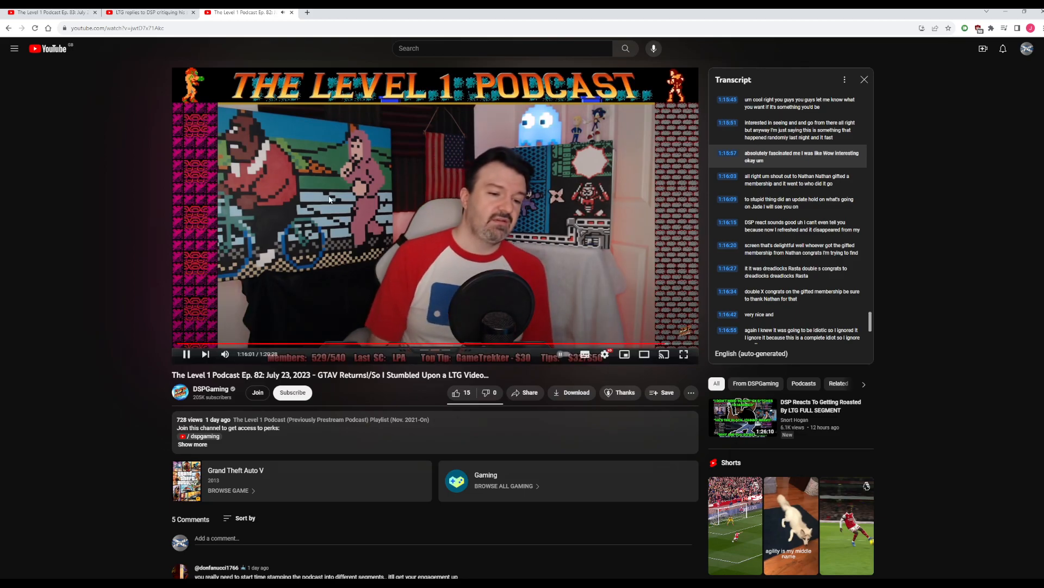
- Pause Episode 82 at 1:16:01 and switch to the Episode 83 video
{"action": "left_click", "coordinate": [187, 354]}
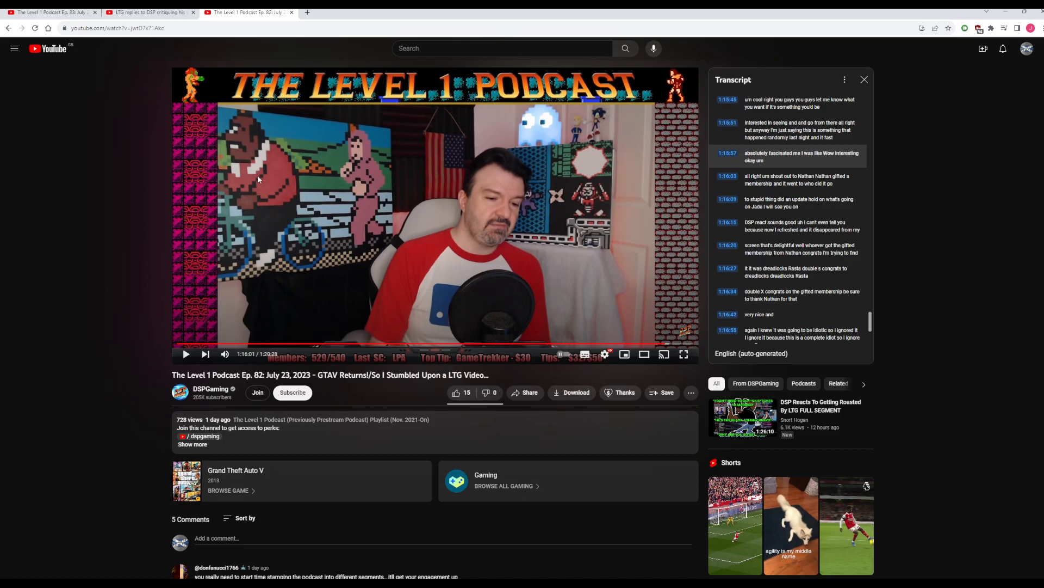
{"action": "left_click", "coordinate": [147, 12]}
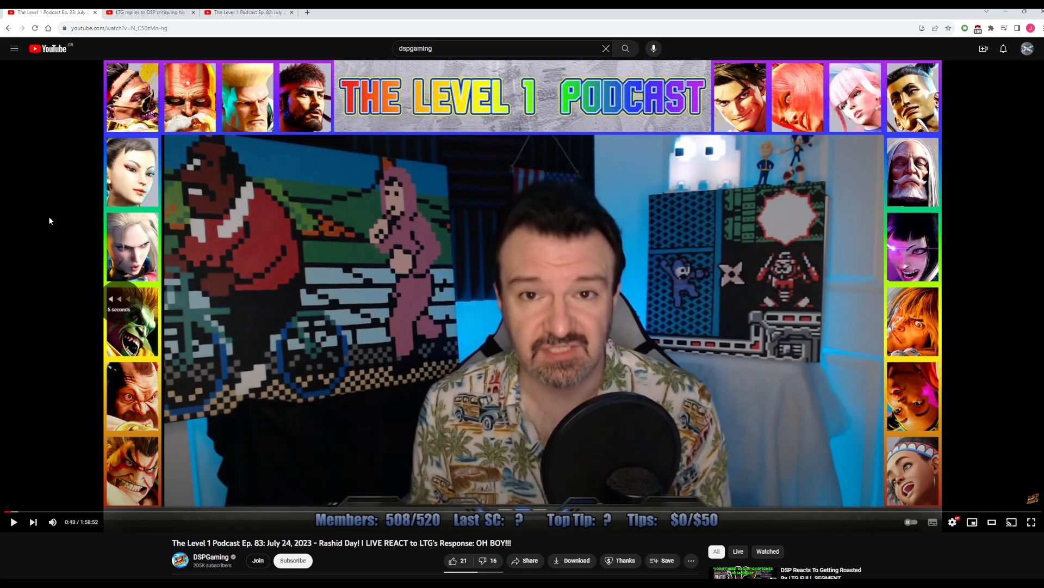
- Resume Episode 83's opening briefly, then return to the Episode 82 video
{"action": "left_click", "coordinate": [13, 522]}
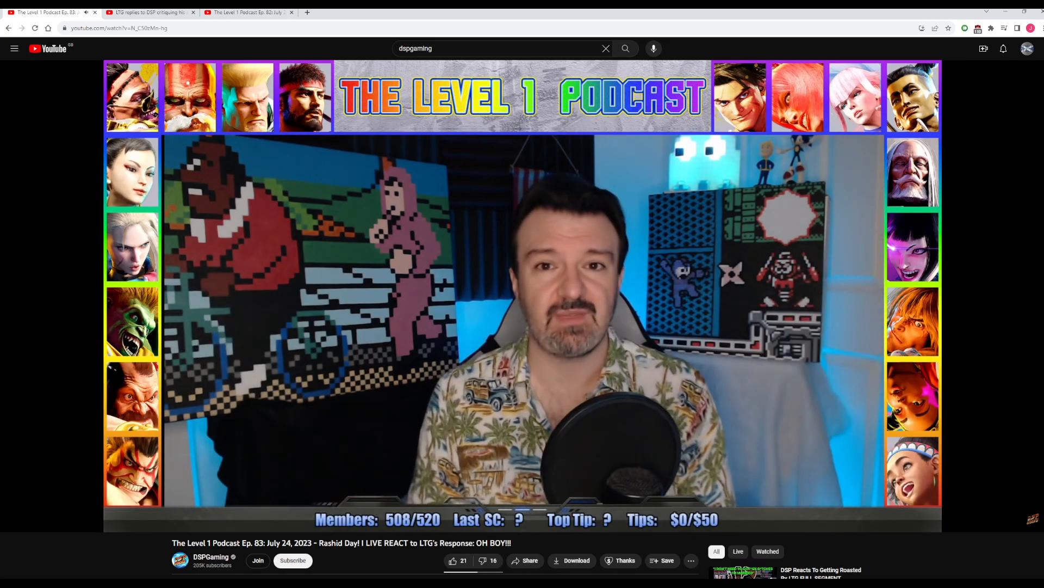
{"action": "mouse_move", "coordinate": [49, 221]}
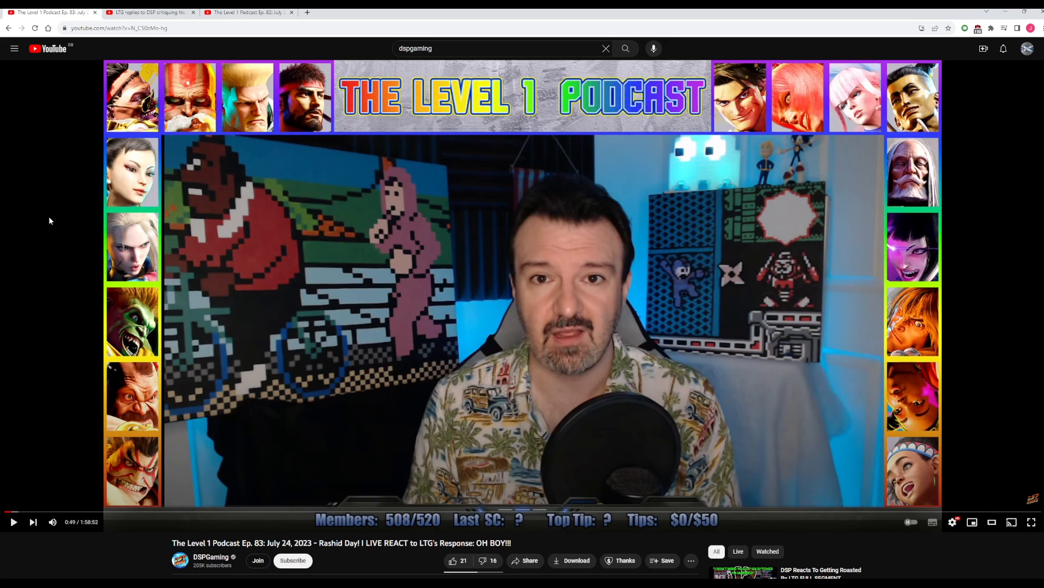
{"action": "left_click", "coordinate": [13, 521]}
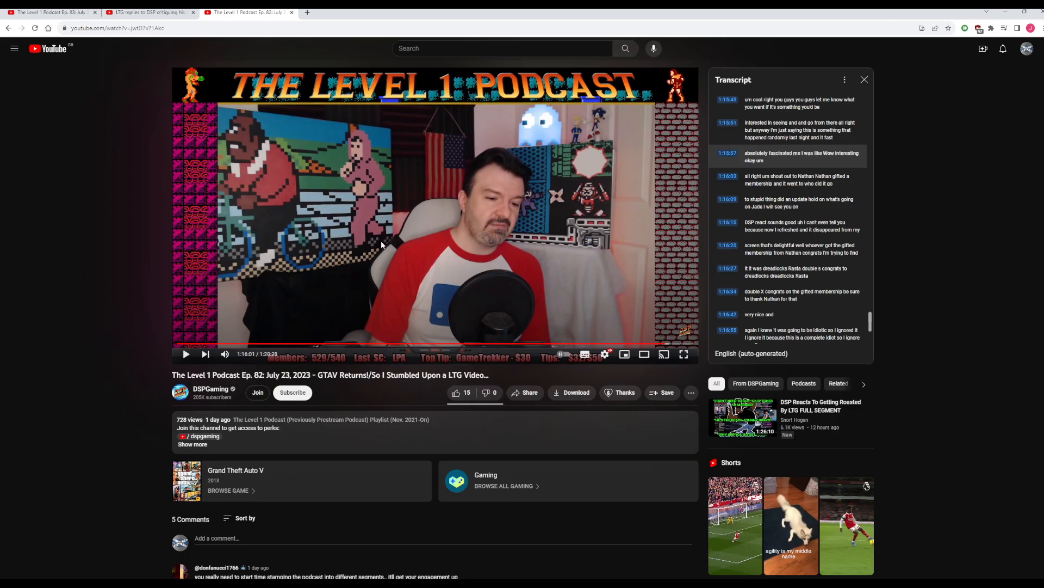
{"action": "left_click", "coordinate": [148, 12]}
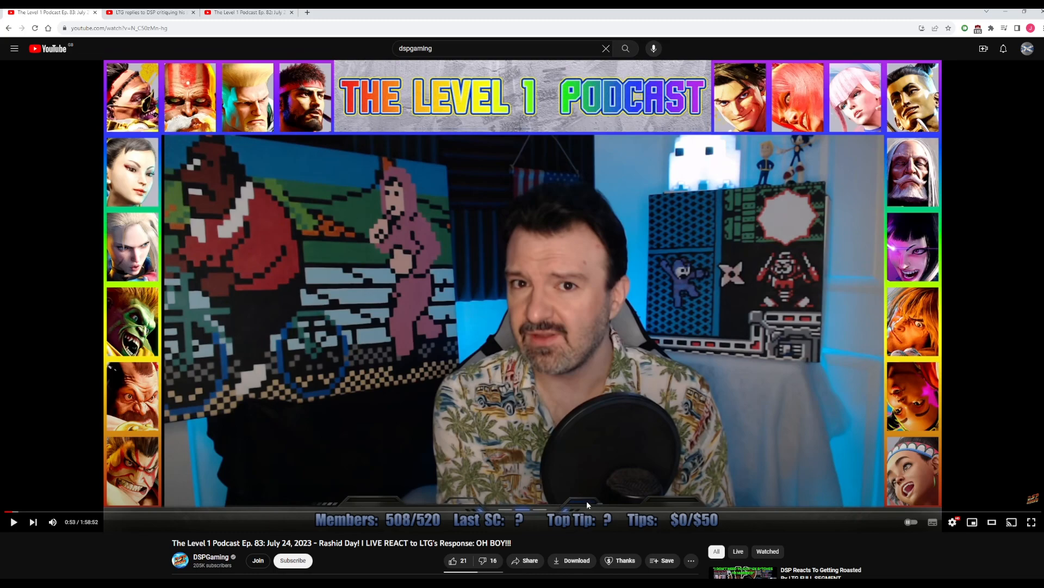
{"action": "mouse_move", "coordinate": [529, 511]}
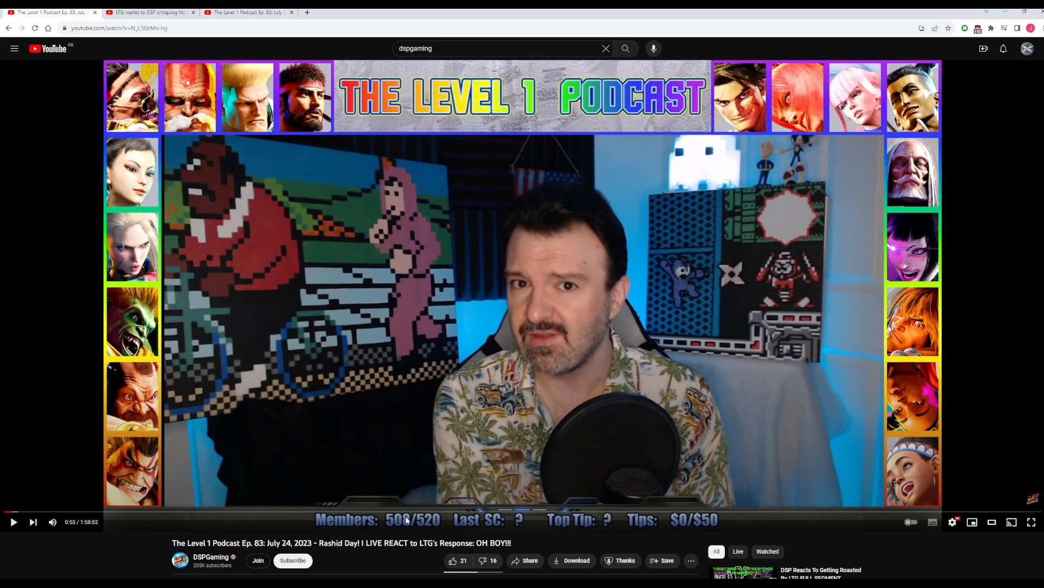
{"action": "mouse_move", "coordinate": [391, 512]}
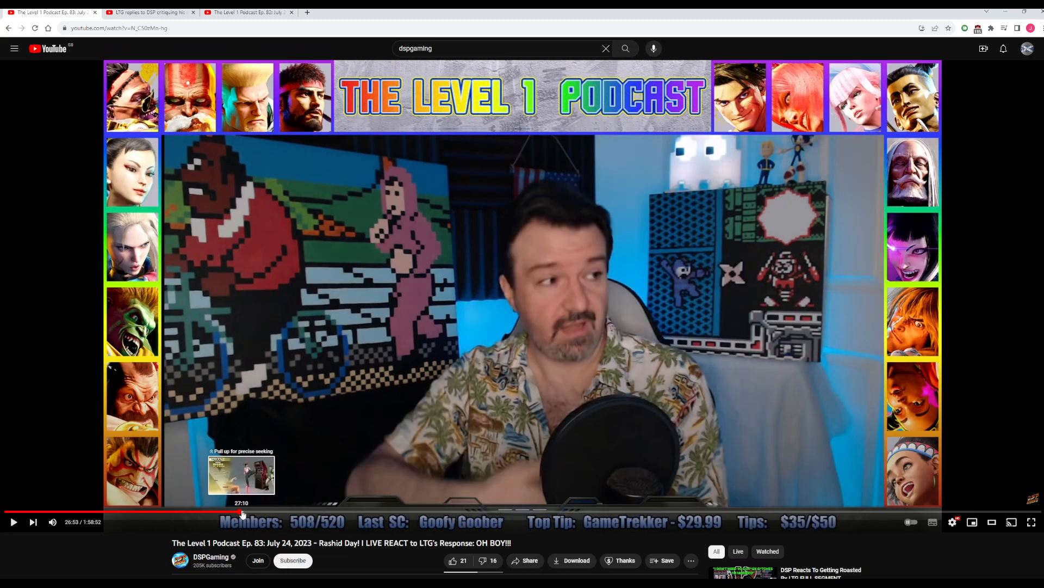
{"action": "left_click", "coordinate": [13, 521]}
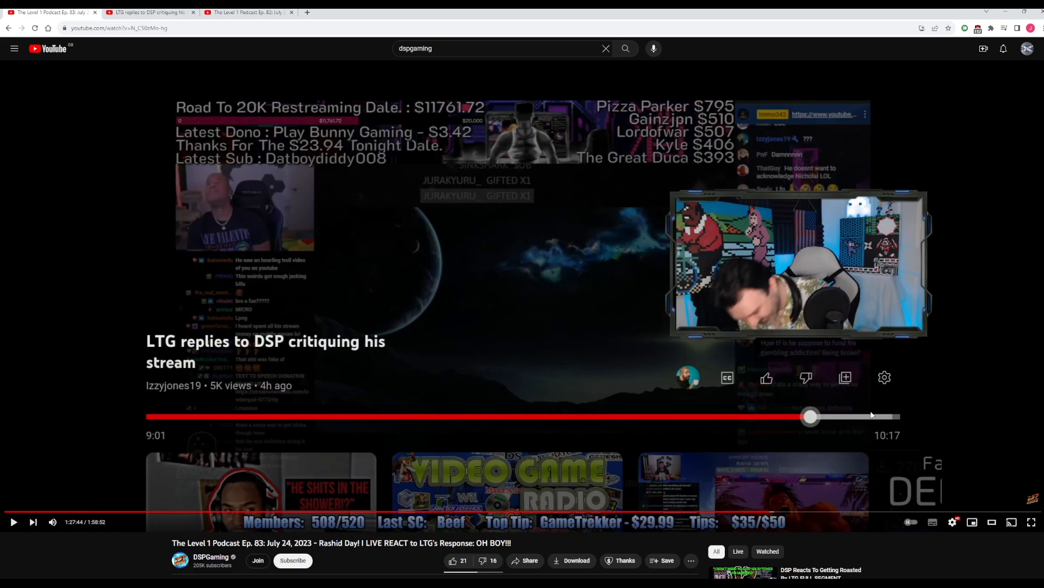
{"action": "mouse_move", "coordinate": [870, 415]}
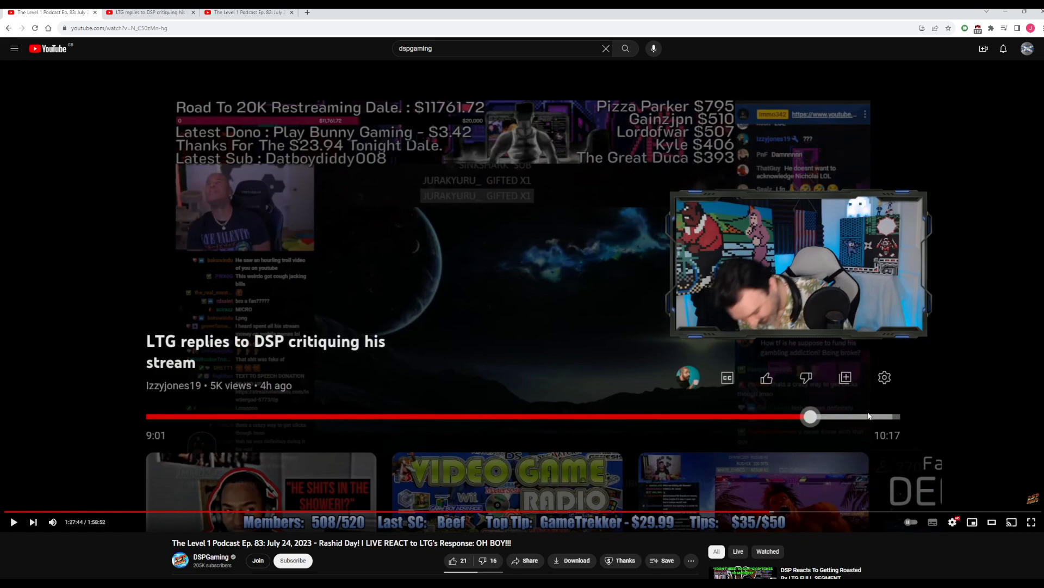
{"action": "mouse_move", "coordinate": [863, 419]}
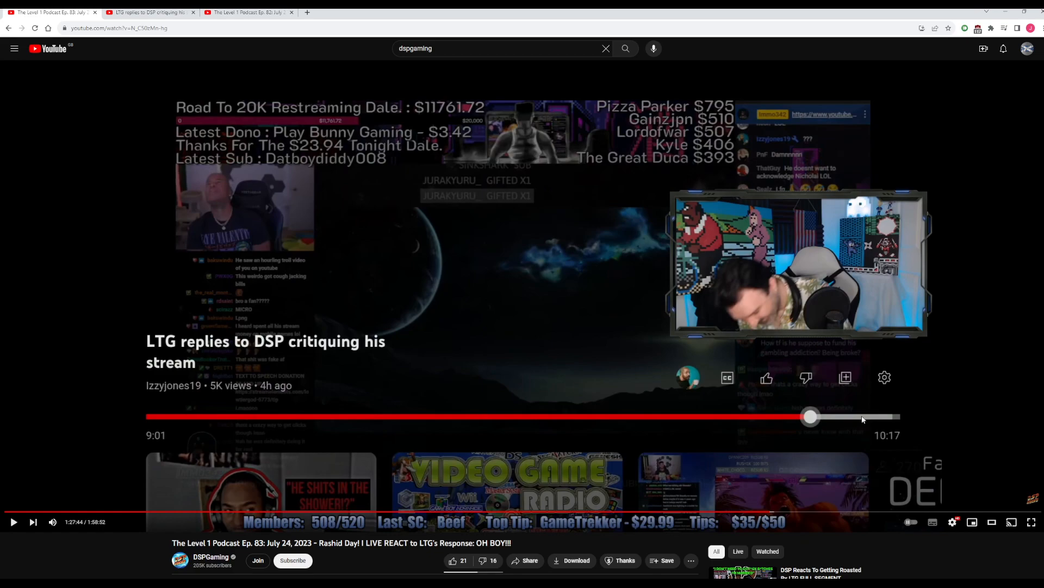
{"action": "mouse_move", "coordinate": [990, 374]}
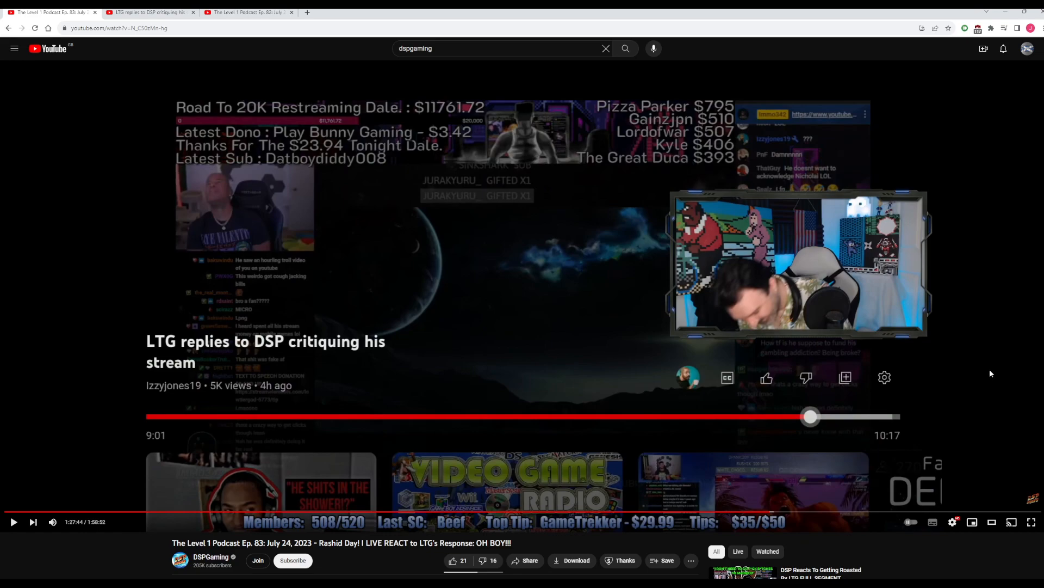
{"action": "mouse_move", "coordinate": [1005, 333]}
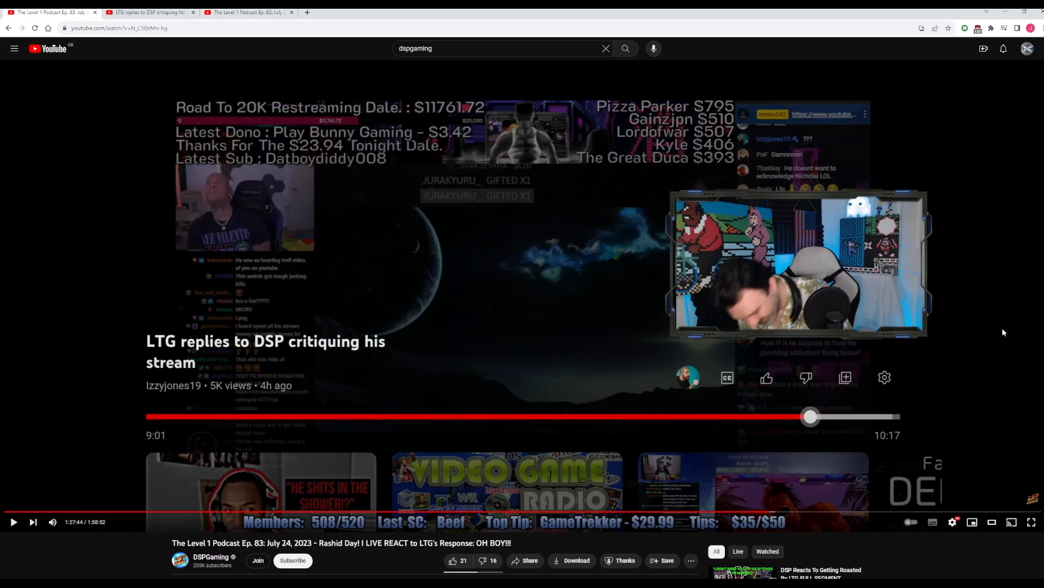
{"action": "mouse_move", "coordinate": [841, 198]}
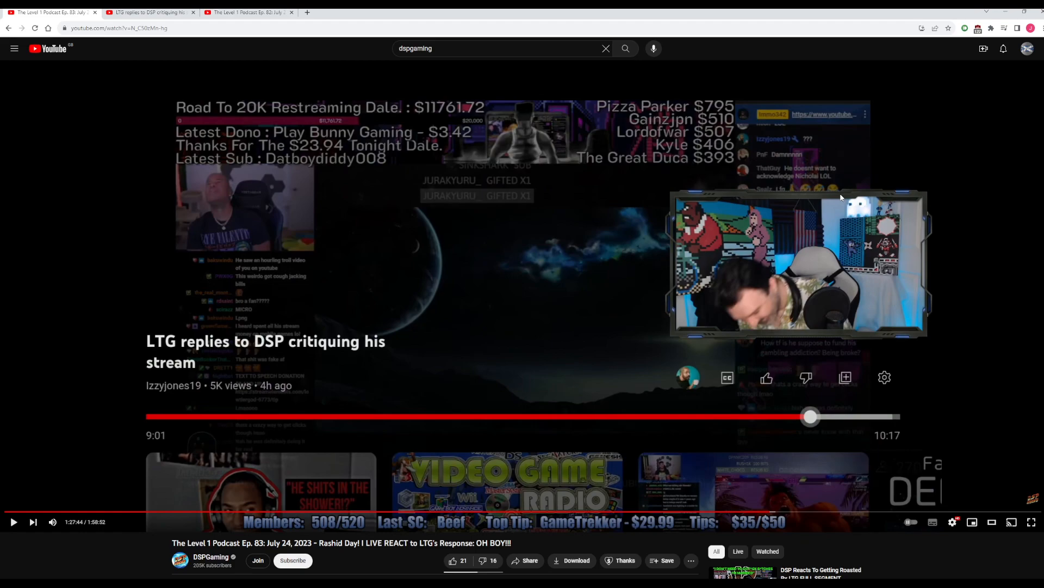
{"action": "mouse_move", "coordinate": [943, 204]}
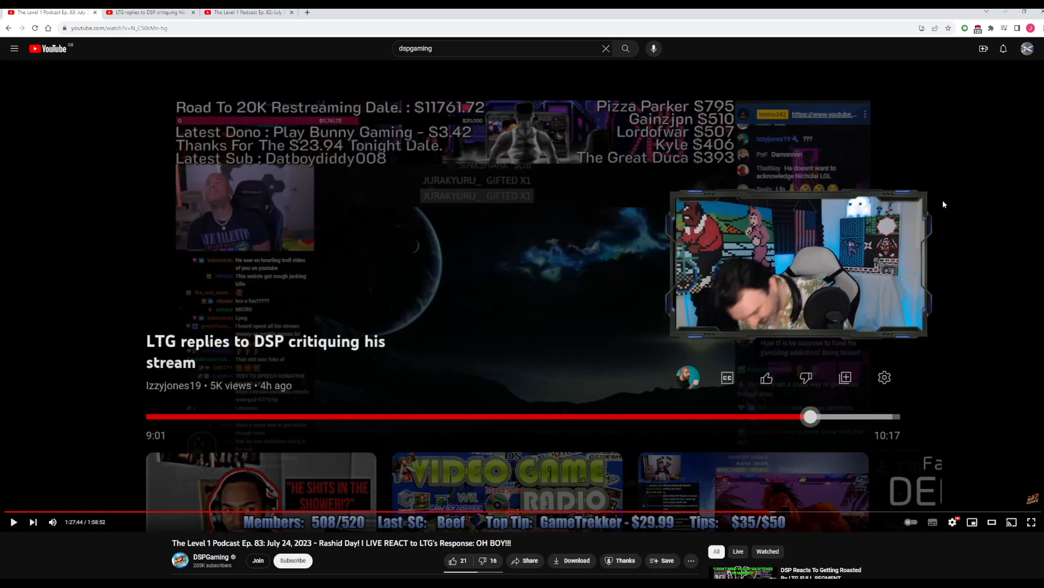